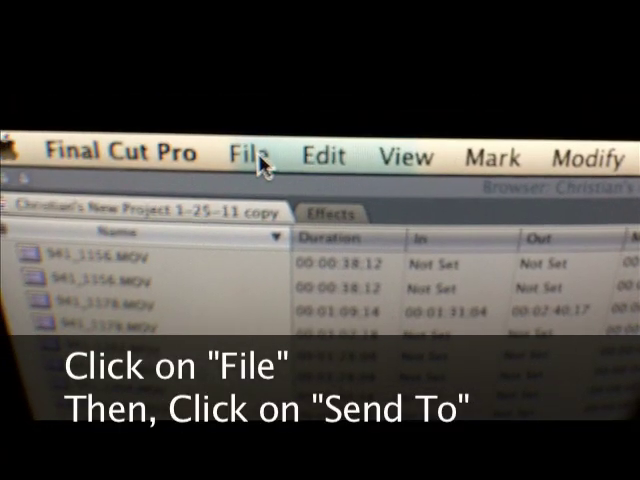
Reveal Final Cut Pro's Send To destinations, including Compressor, from the File menu
{"action": "left_click", "coordinate": [244, 156]}
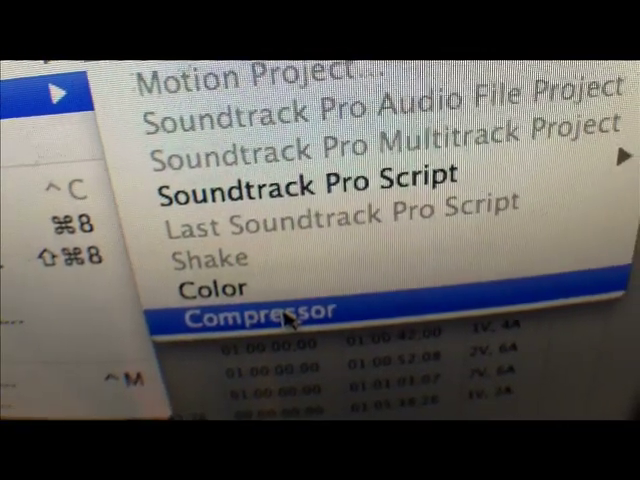
Send the Final Cut Pro project to Compressor
{"action": "left_click", "coordinate": [256, 312]}
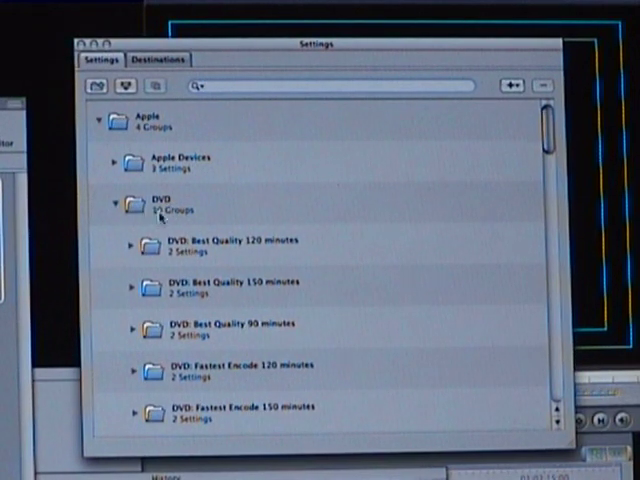
{"action": "left_click", "coordinate": [114, 204]}
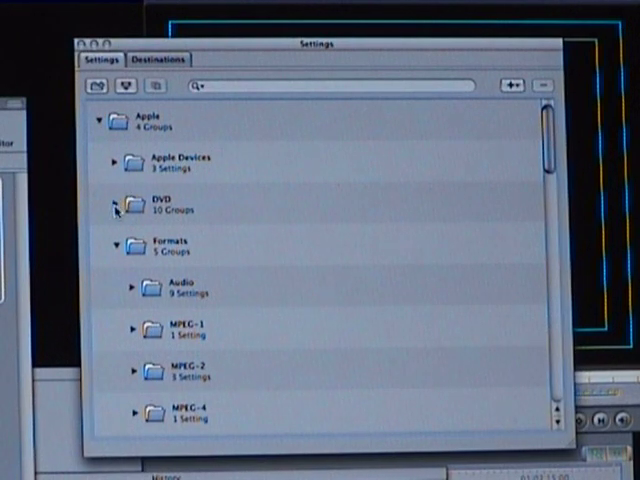
{"action": "left_click", "coordinate": [116, 204]}
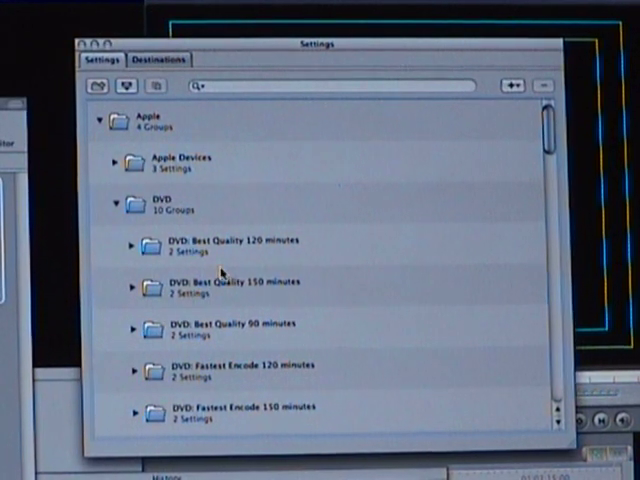
{"action": "scroll", "scroll_direction": "down", "scroll_amount": 3}
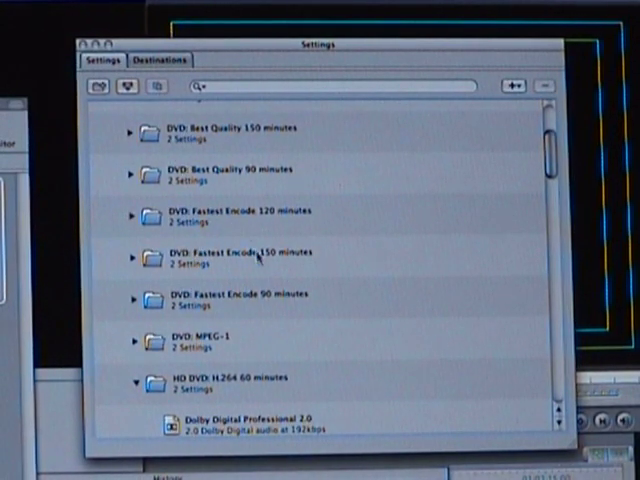
{"action": "mouse_move", "coordinate": [218, 224]}
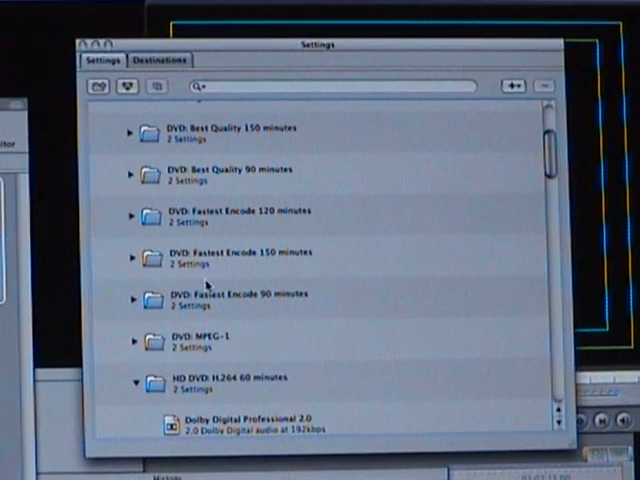
{"action": "mouse_move", "coordinate": [312, 312]}
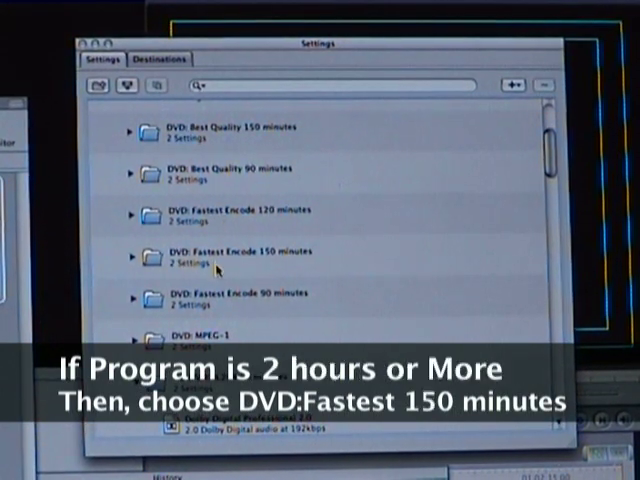
{"action": "mouse_move", "coordinate": [280, 264]}
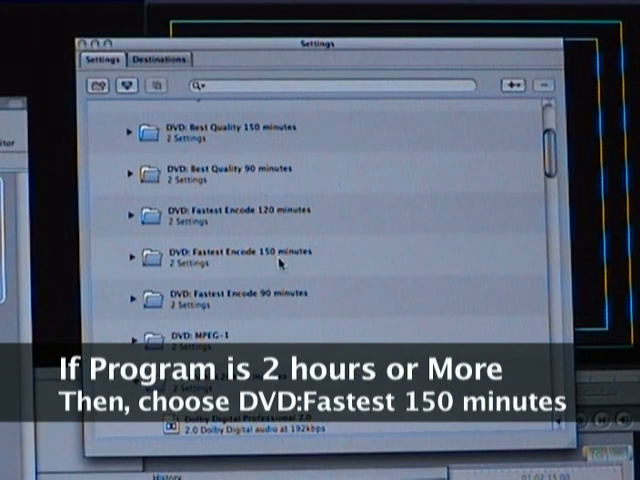
{"action": "mouse_move", "coordinate": [308, 262]}
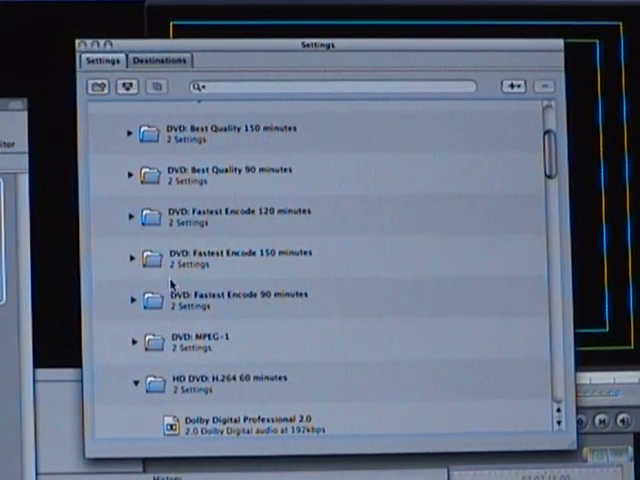
{"action": "mouse_move", "coordinate": [150, 260]}
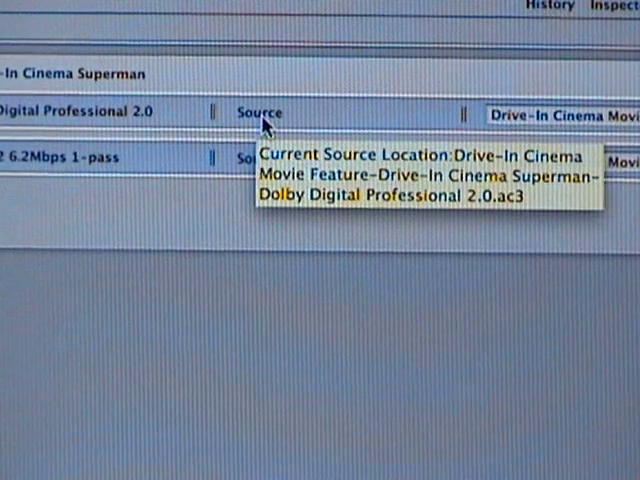
{"action": "left_click", "coordinate": [258, 112]}
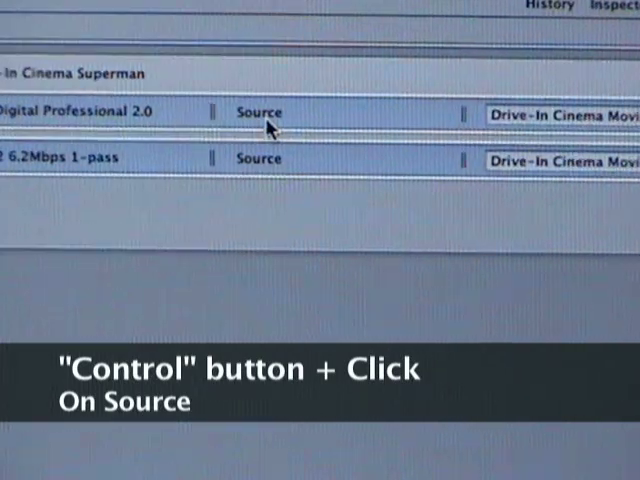
{"action": "right_click", "coordinate": [260, 112]}
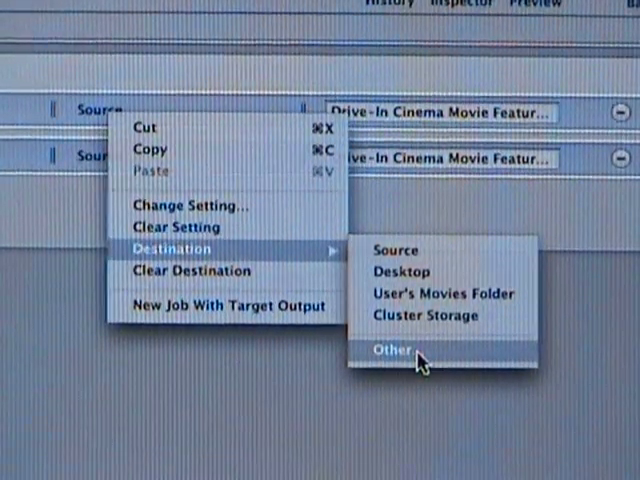
Choose Other… as the encode target's destination to browse for a custom folder
{"action": "left_click", "coordinate": [392, 348]}
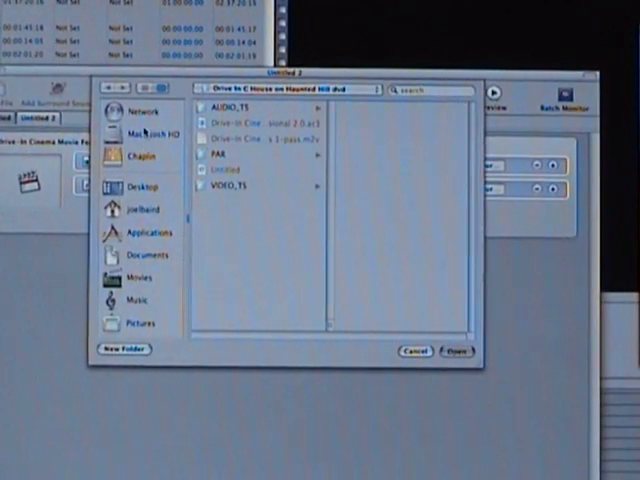
Navigate the destination chooser to the user's home folder
{"action": "left_click", "coordinate": [136, 188]}
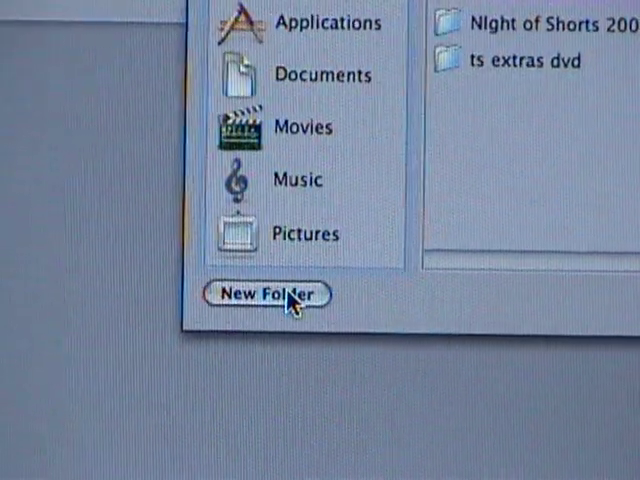
Create a new folder named 'DriveIn Cinema DVD' in the home folder
{"action": "left_click", "coordinate": [264, 294]}
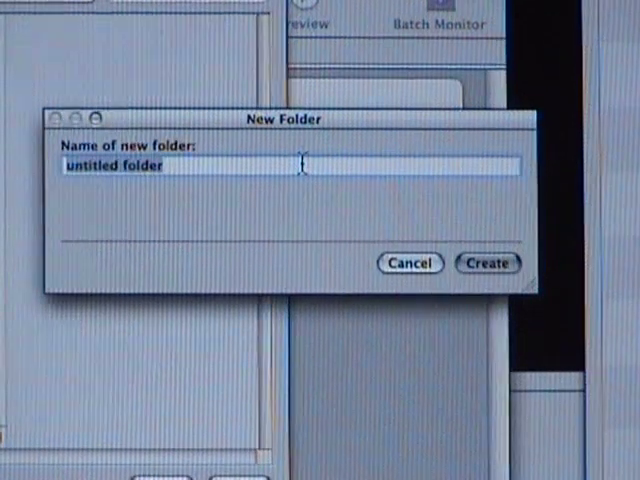
{"action": "type", "text": "D"}
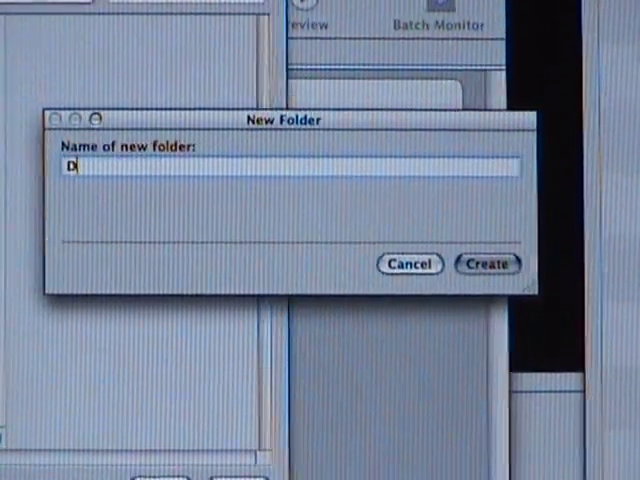
{"action": "type", "text": "riveIn"}
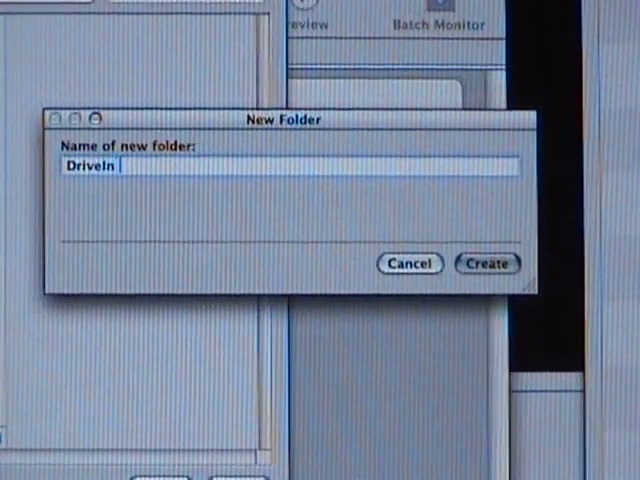
{"action": "type", "text": "Cinema D"}
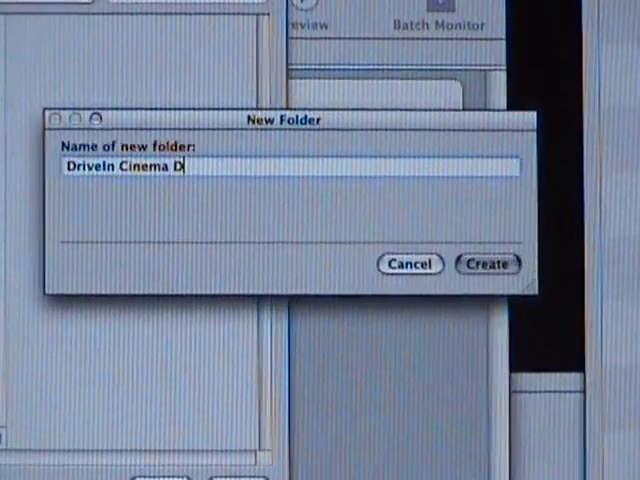
{"action": "type", "text": "VD"}
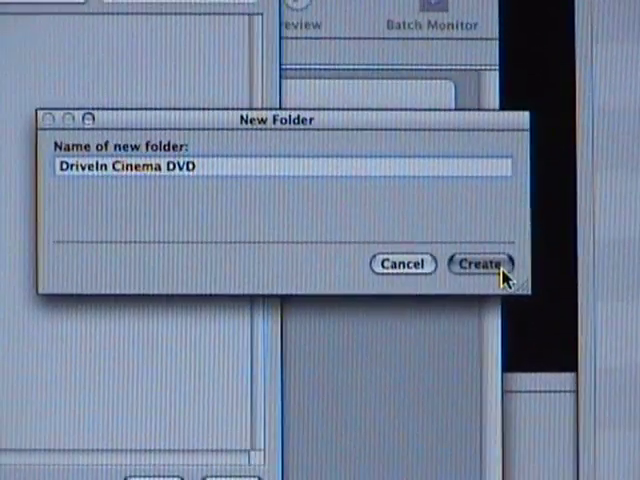
{"action": "left_click", "coordinate": [484, 264]}
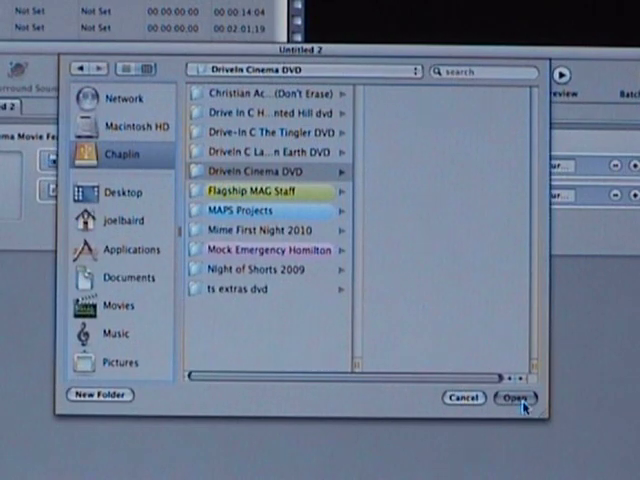
Set the DriveIn Cinema DVD folder as the destination for both encode targets
{"action": "left_click", "coordinate": [514, 396]}
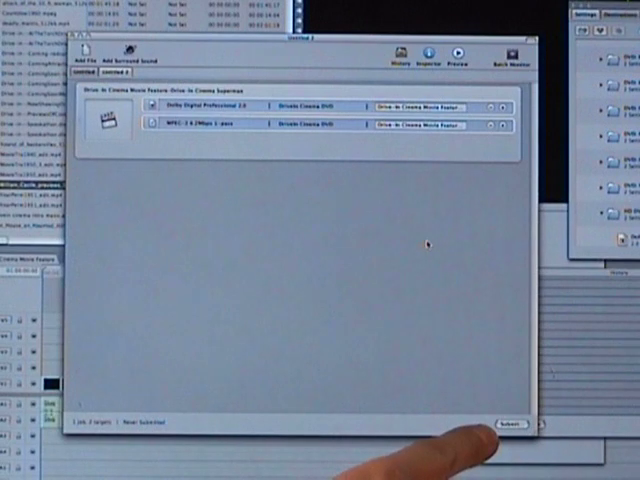
Submit the batch with its two DVD encode targets for encoding
{"action": "left_click", "coordinate": [504, 424]}
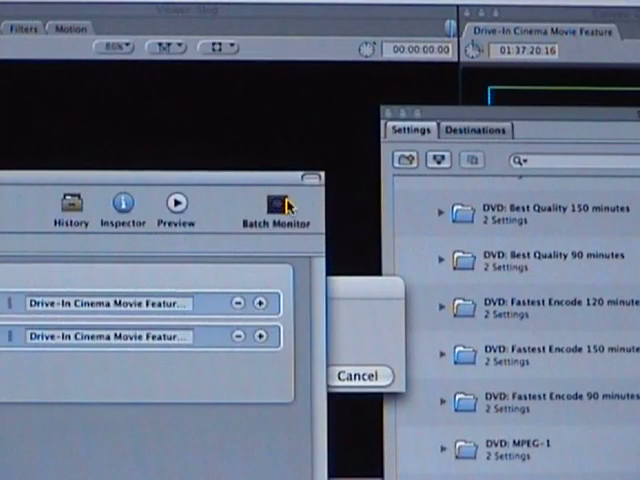
Show this computer's encoding jobs in the Batch Monitor
{"action": "left_click", "coordinate": [272, 204]}
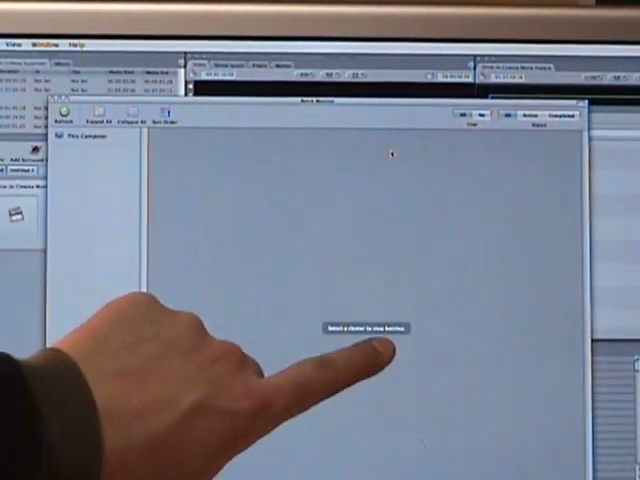